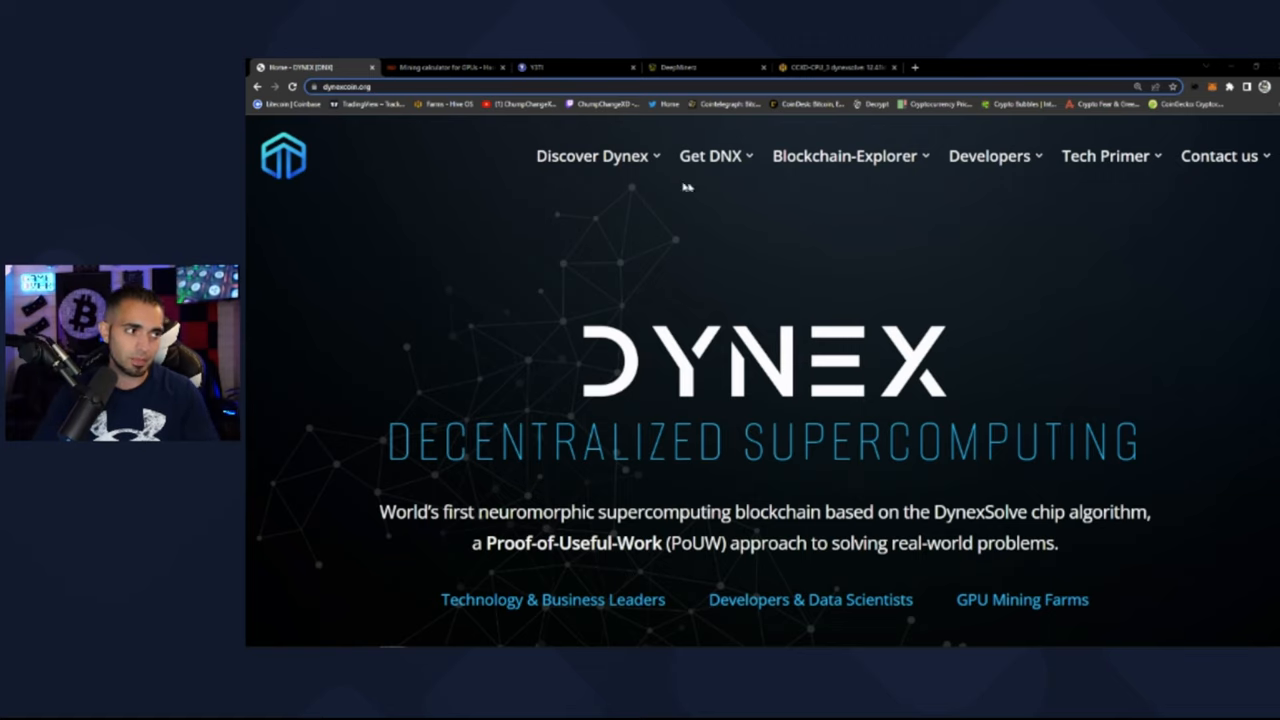
mouse_move(630, 530)
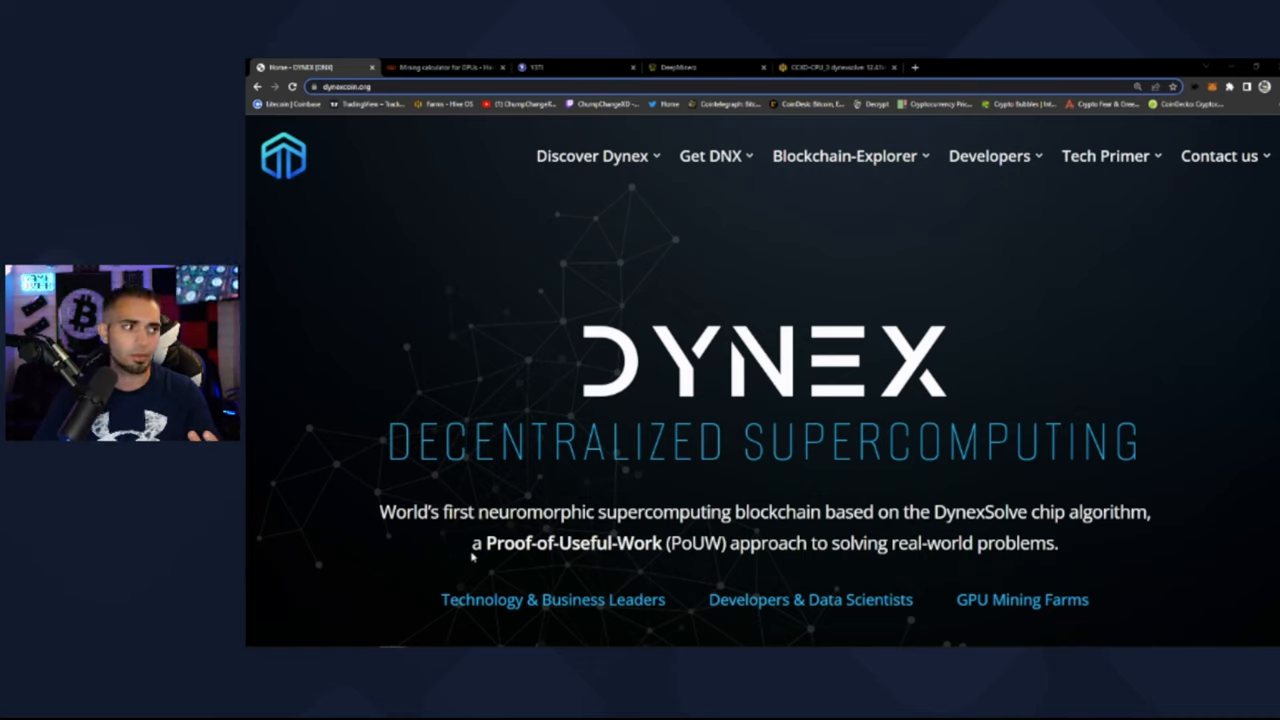
mouse_move(704, 552)
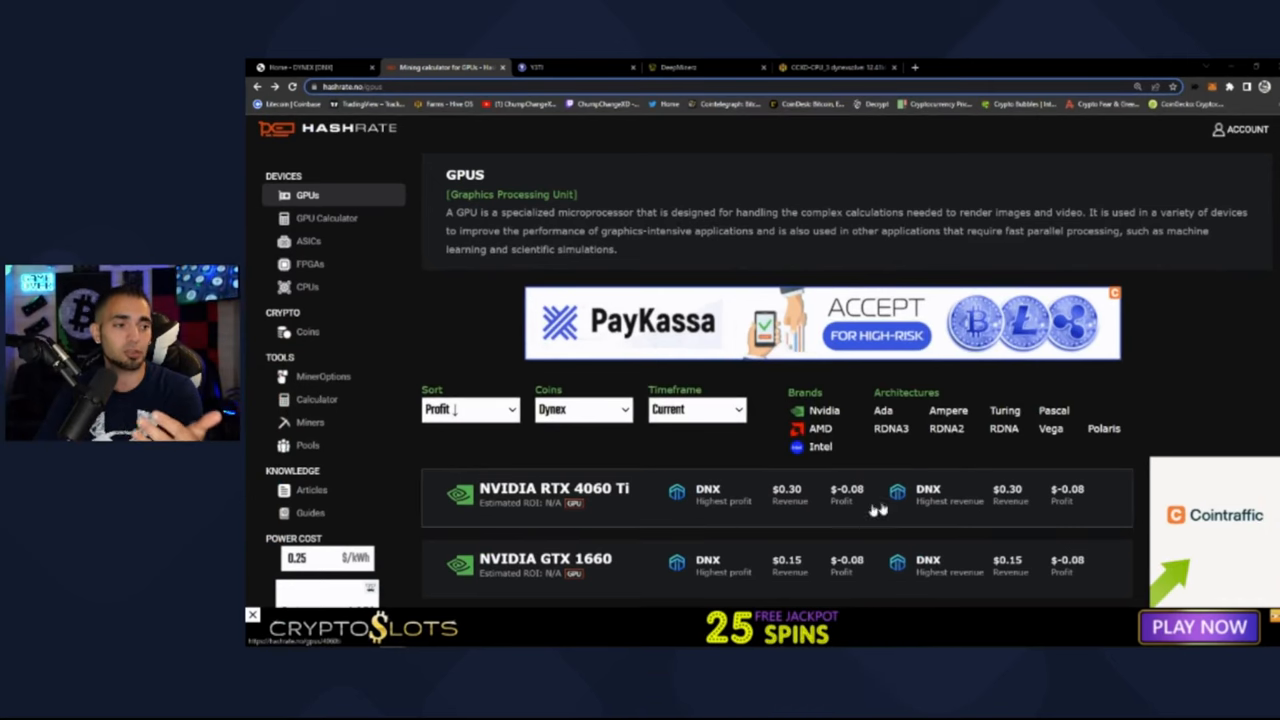
- Browse the Y3TI audit grid down to the Dynex card
scroll("down", 3)
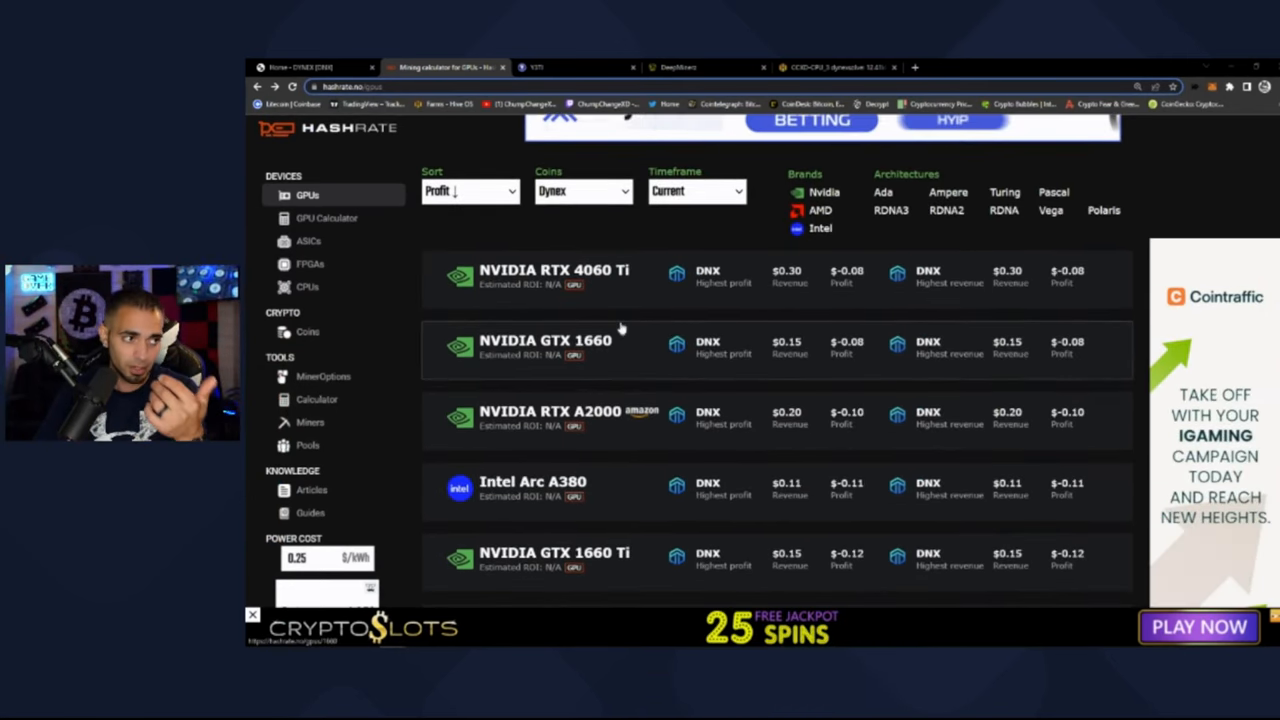
scroll("down", 3)
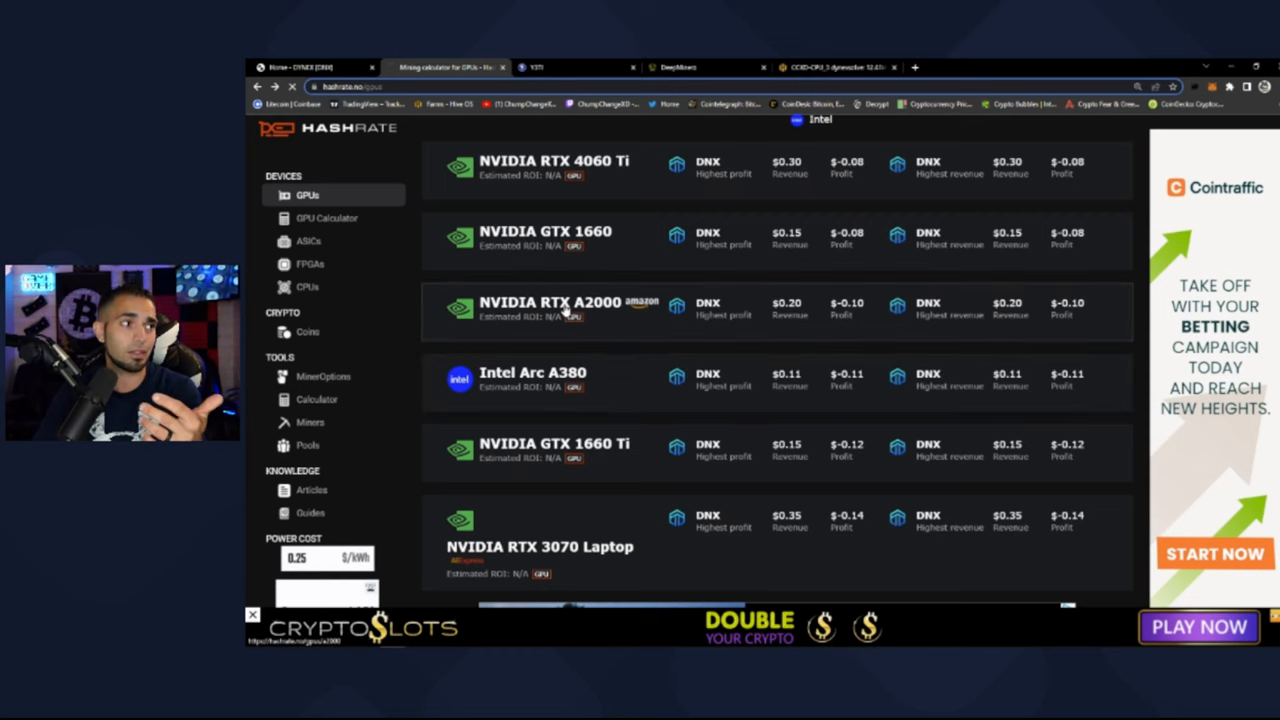
left_click(550, 308)
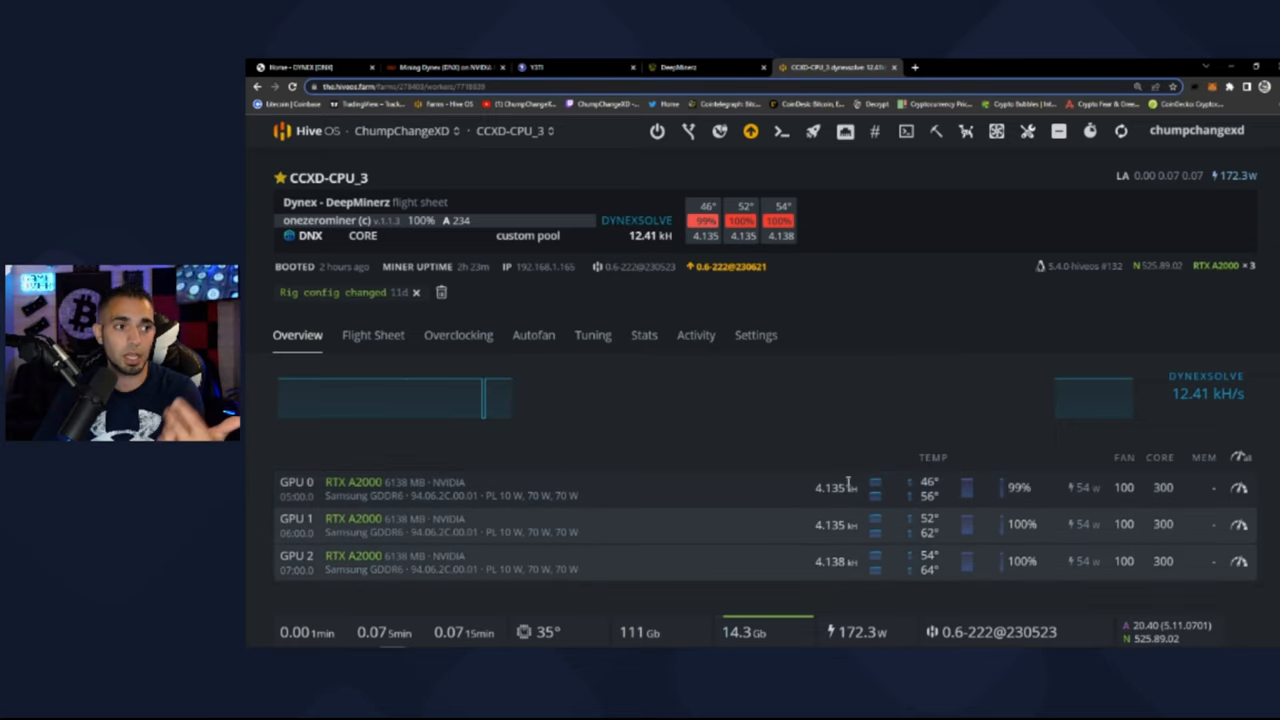
mouse_move(878, 456)
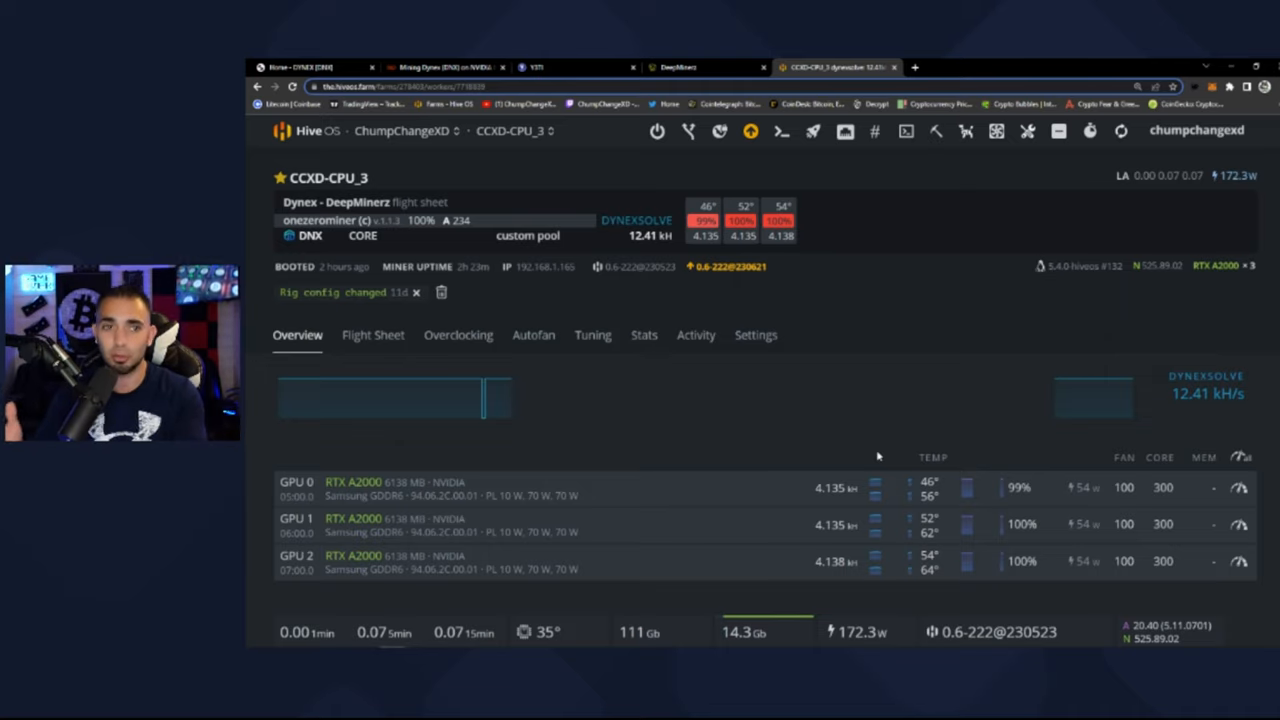
mouse_move(820, 444)
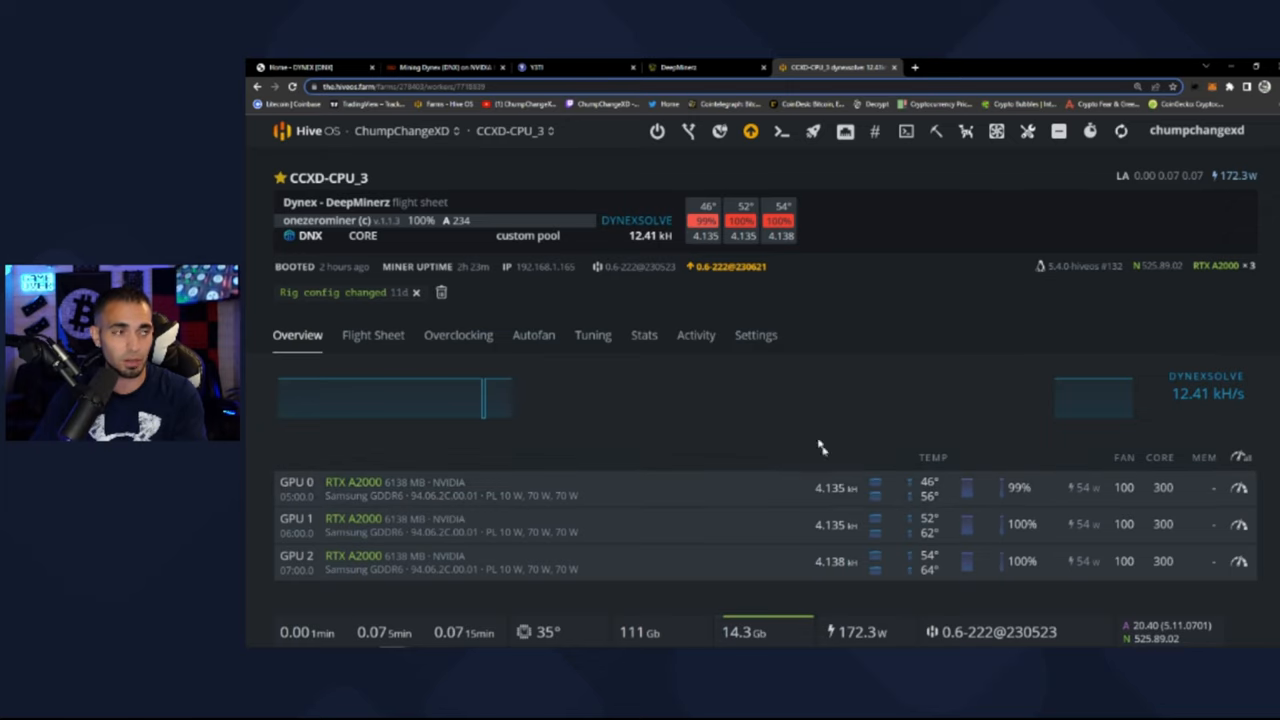
mouse_move(640, 216)
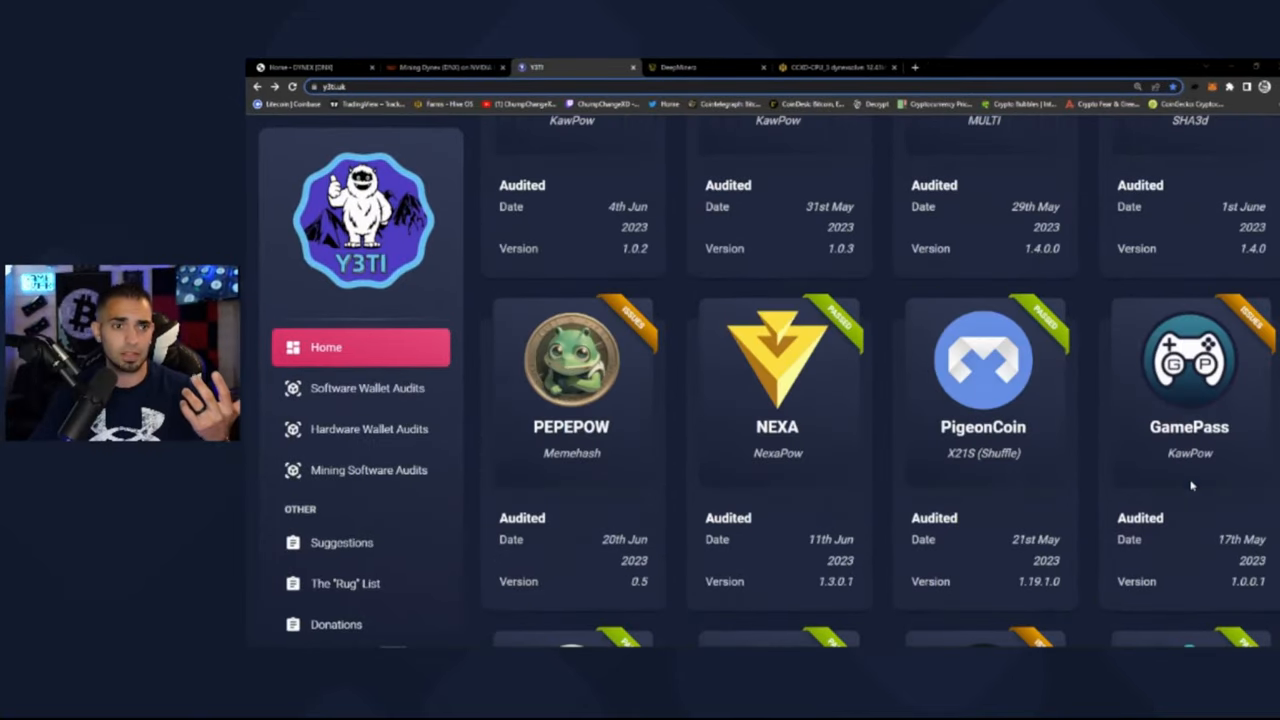
scroll("down", 3)
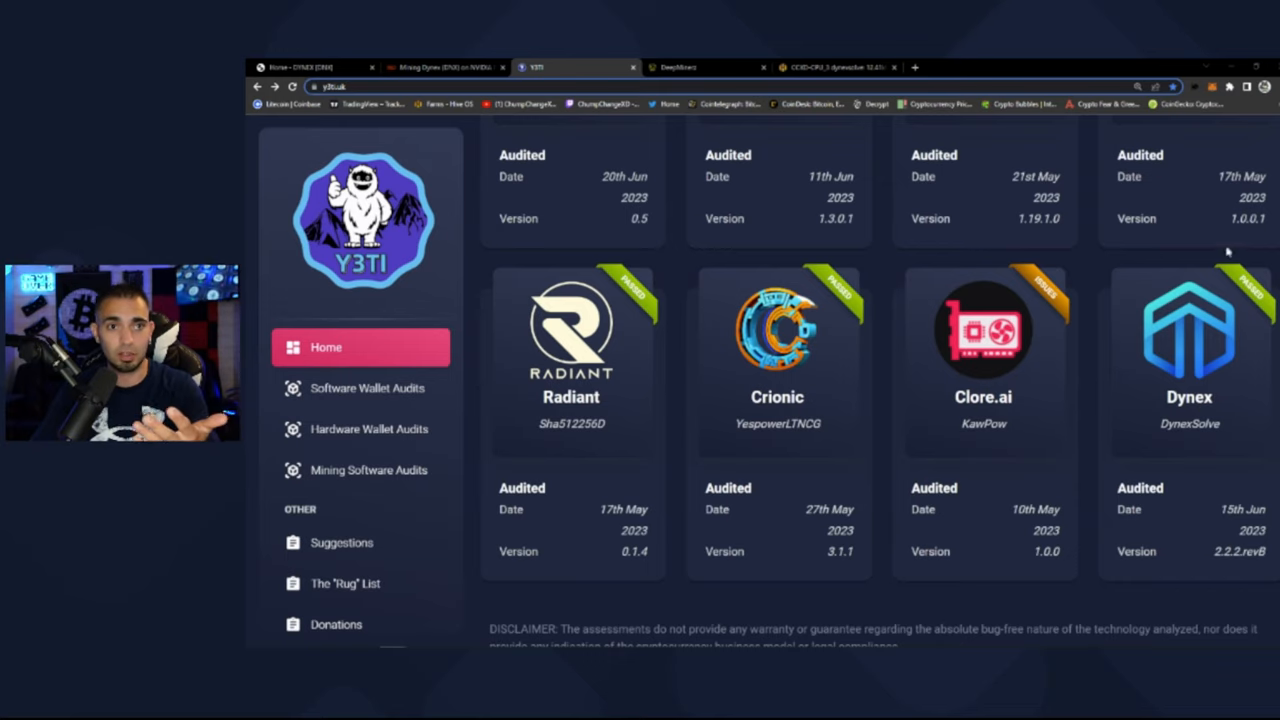
mouse_move(990, 290)
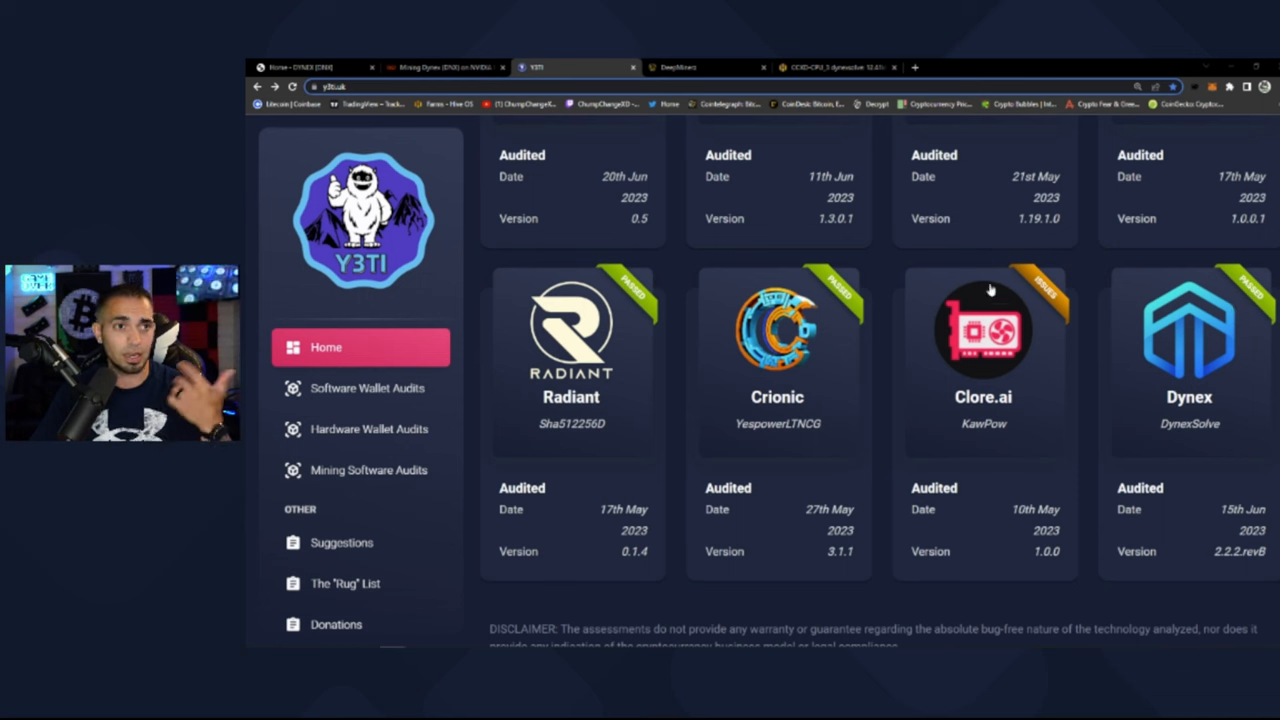
- View the Dynex Core wallet audit report, version v2.2.2.revB with status PASSED
left_click(1188, 340)
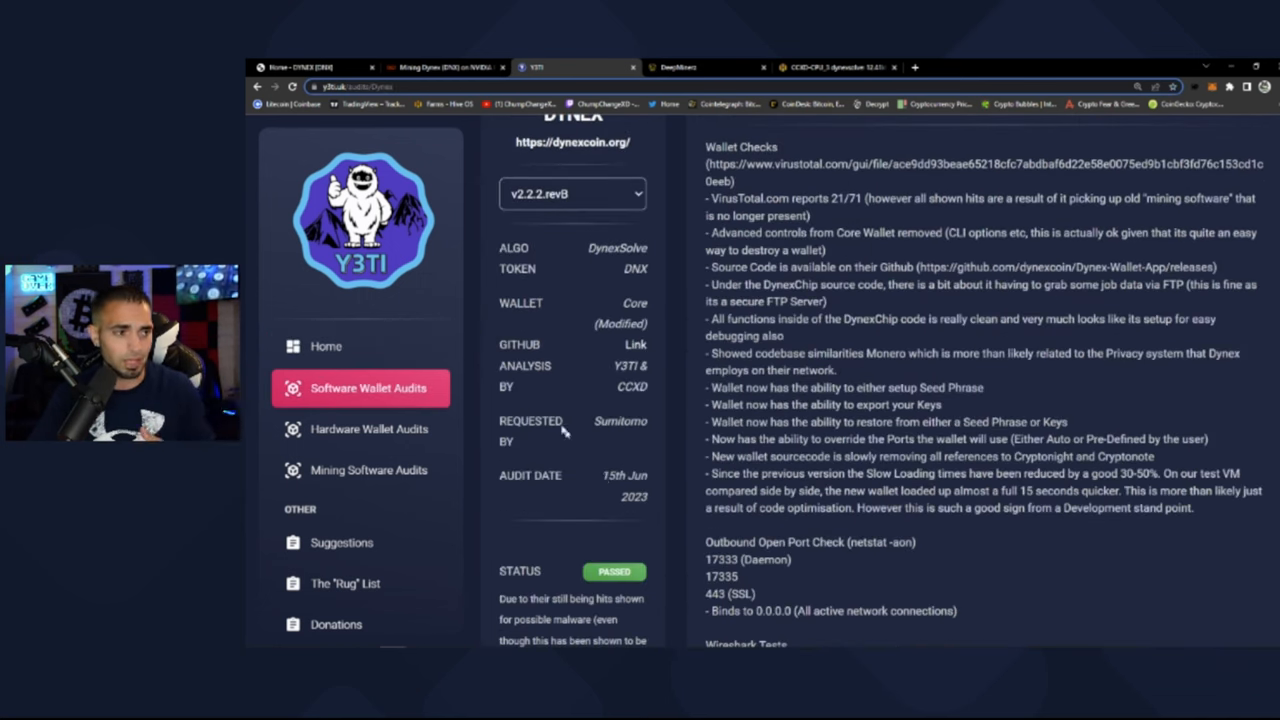
scroll("up", 3)
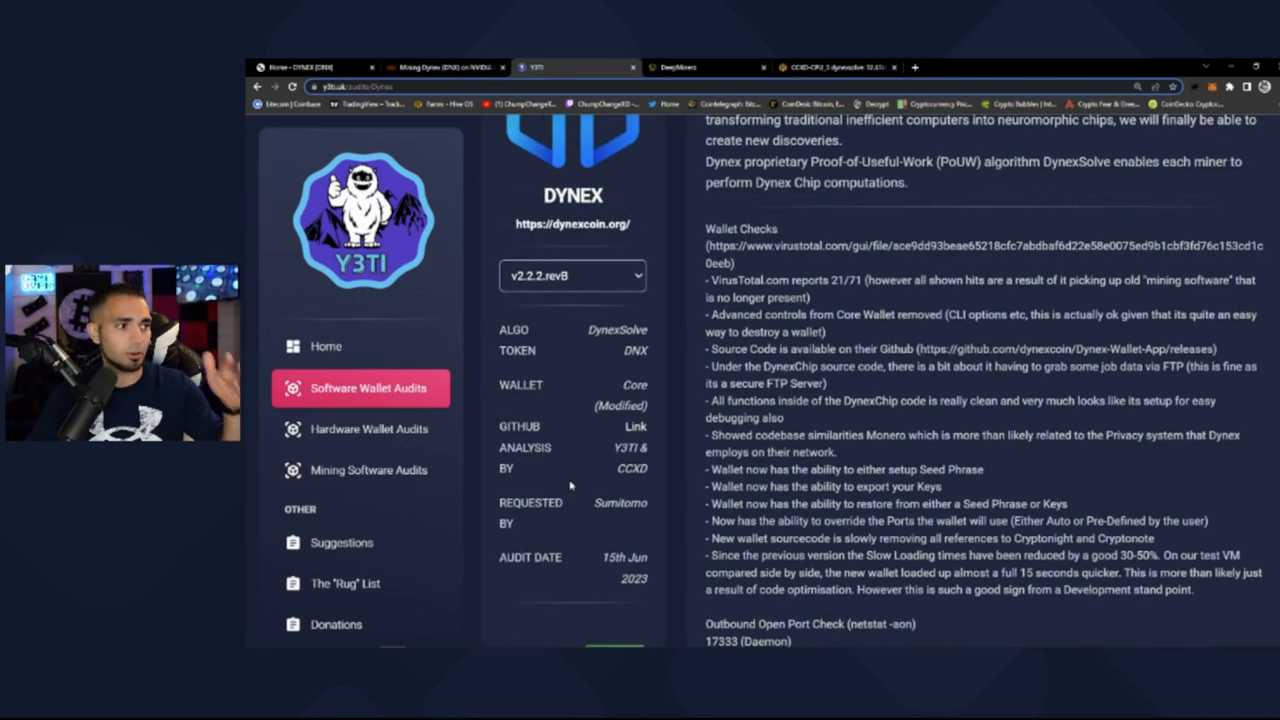
scroll("up", 3)
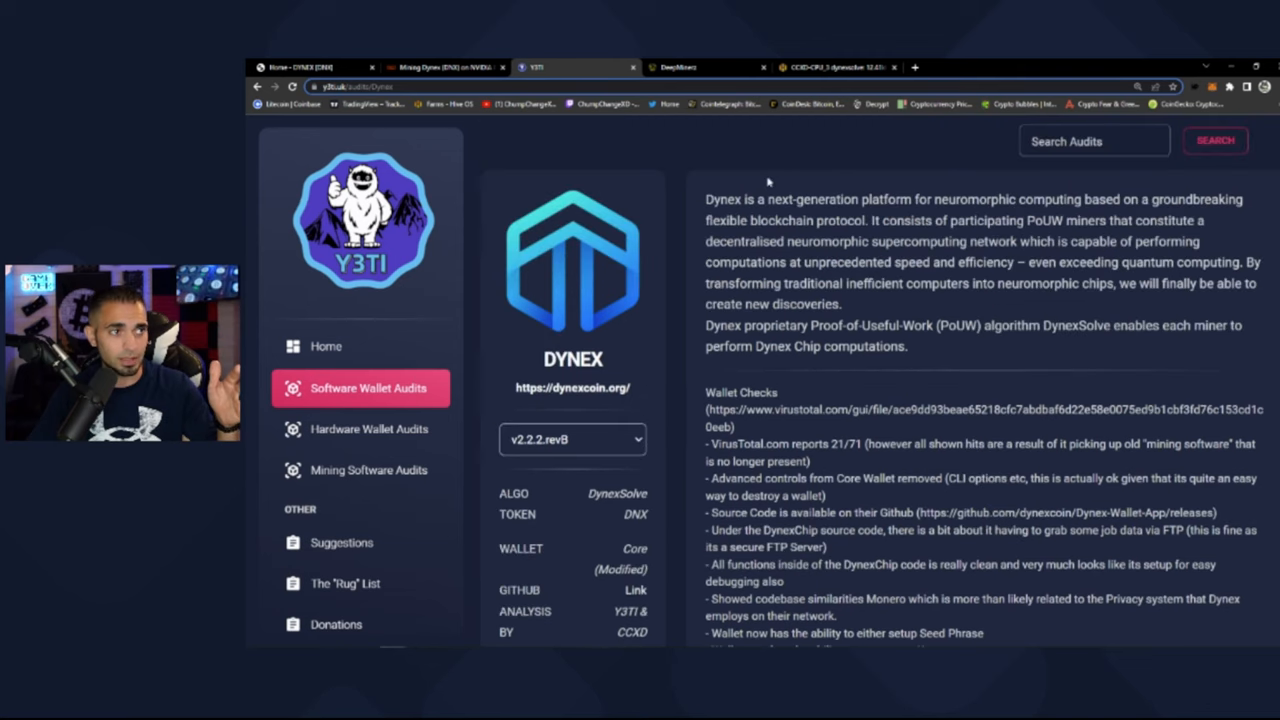
mouse_move(826, 422)
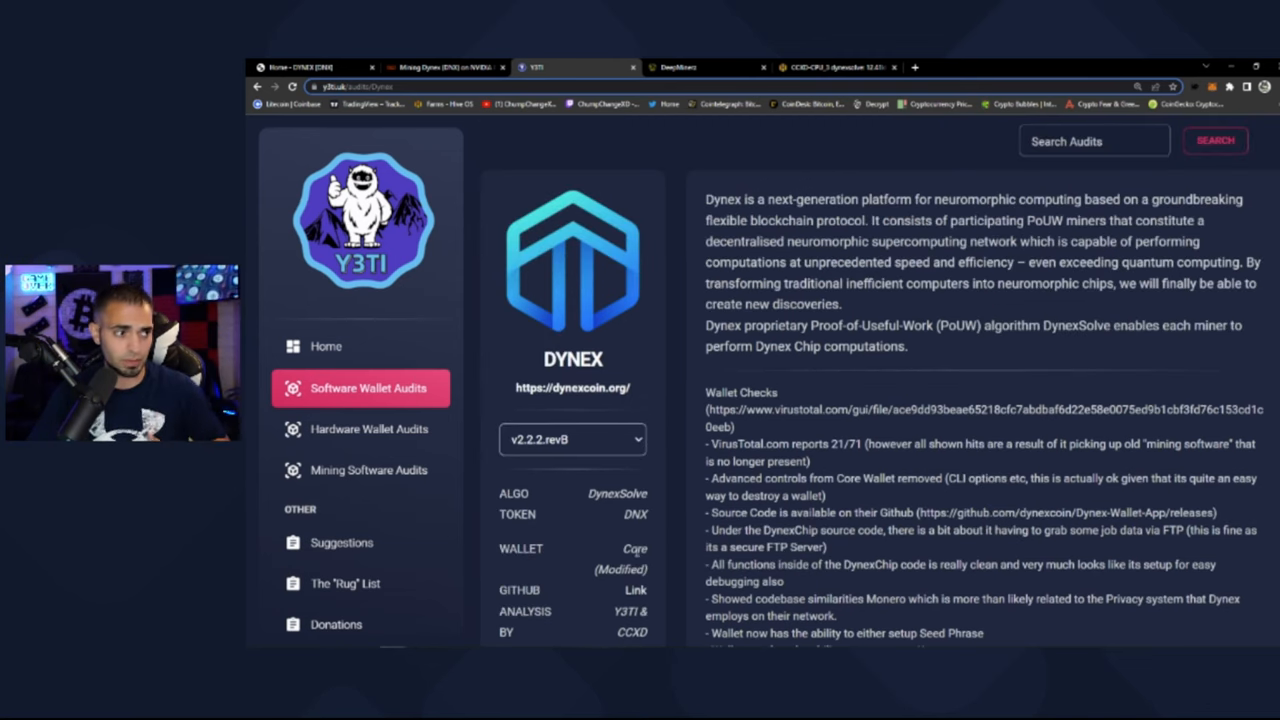
scroll("down", 3)
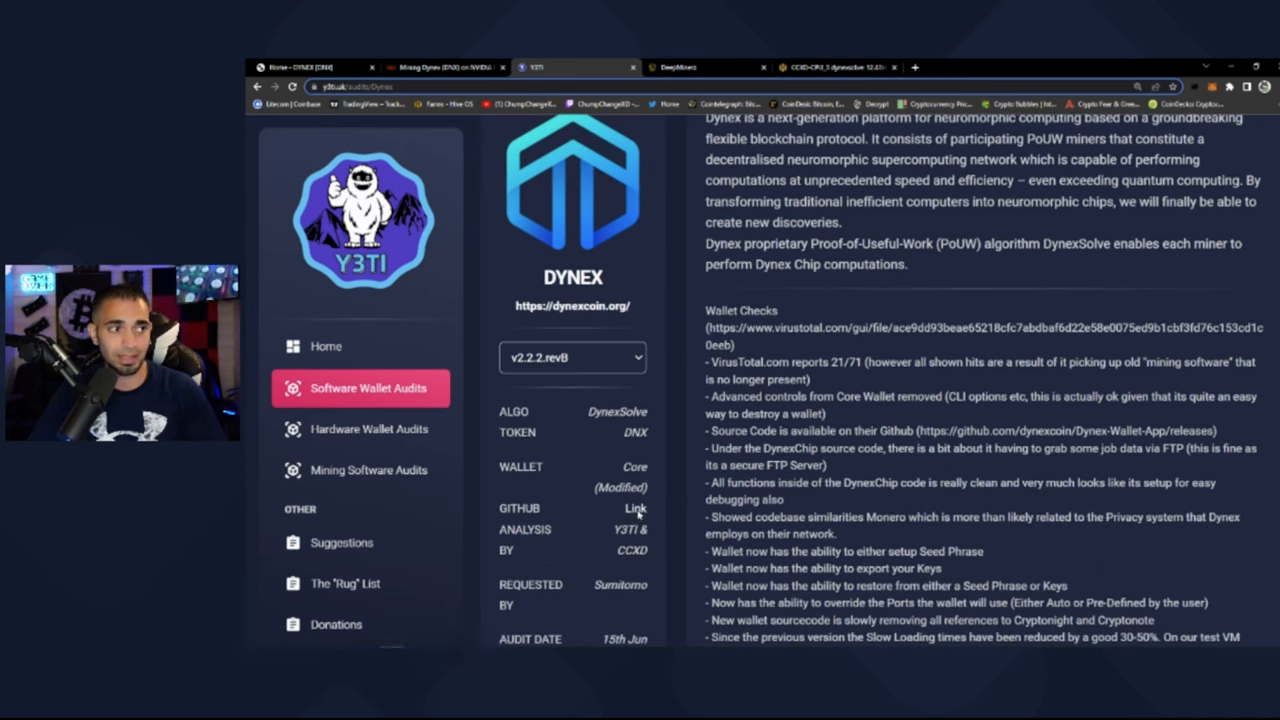
- Follow the audit's GitHub link to the Dynex Wallet App v2.2.2(rev.B) release assets
left_click(636, 508)
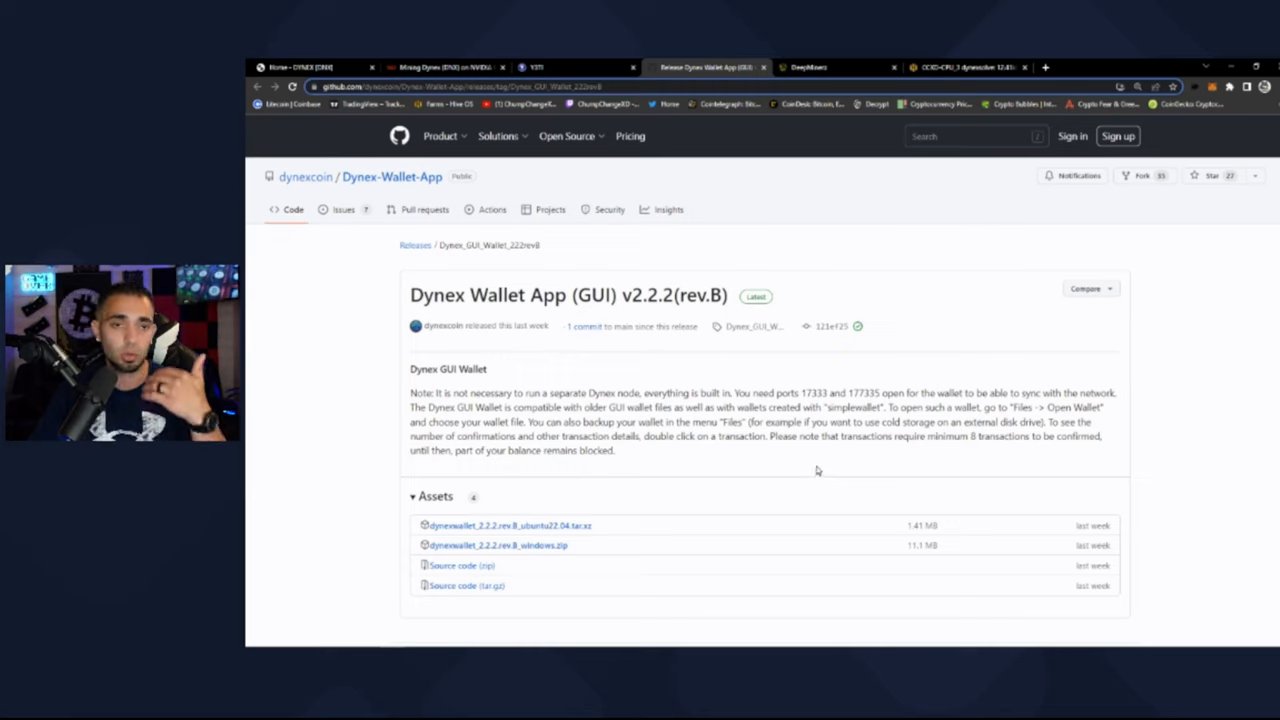
mouse_move(668, 556)
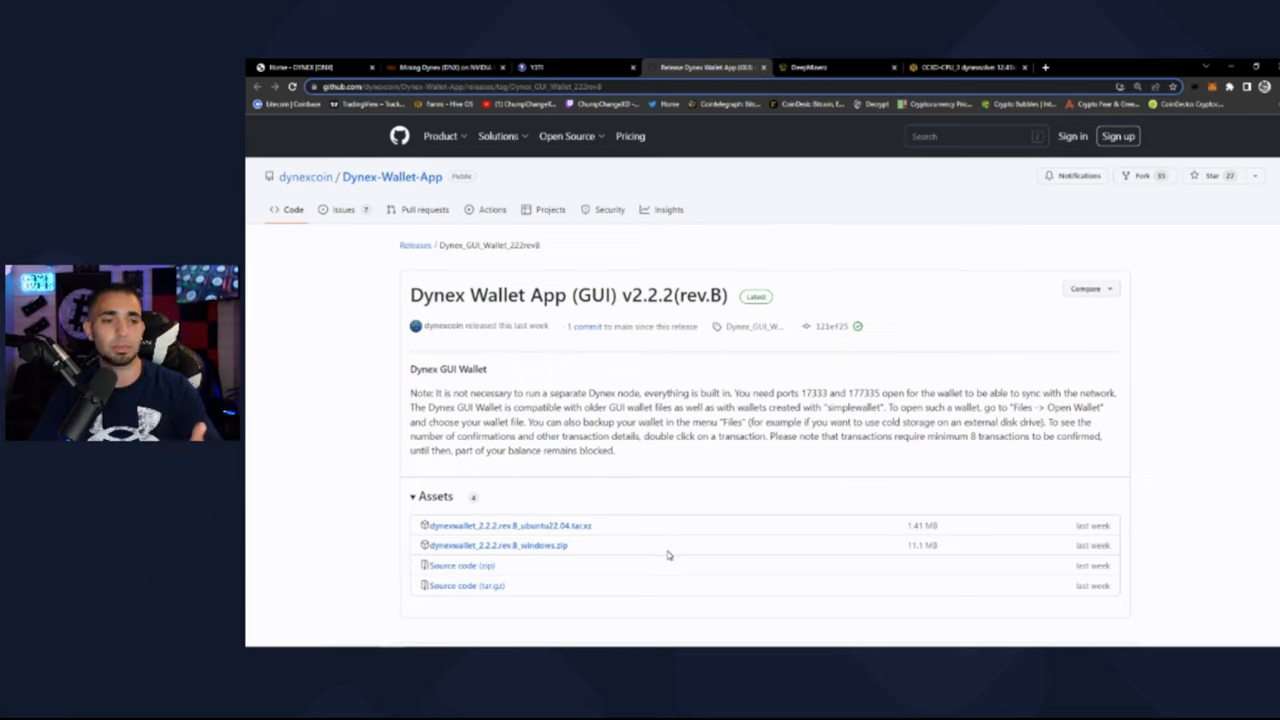
mouse_move(612, 542)
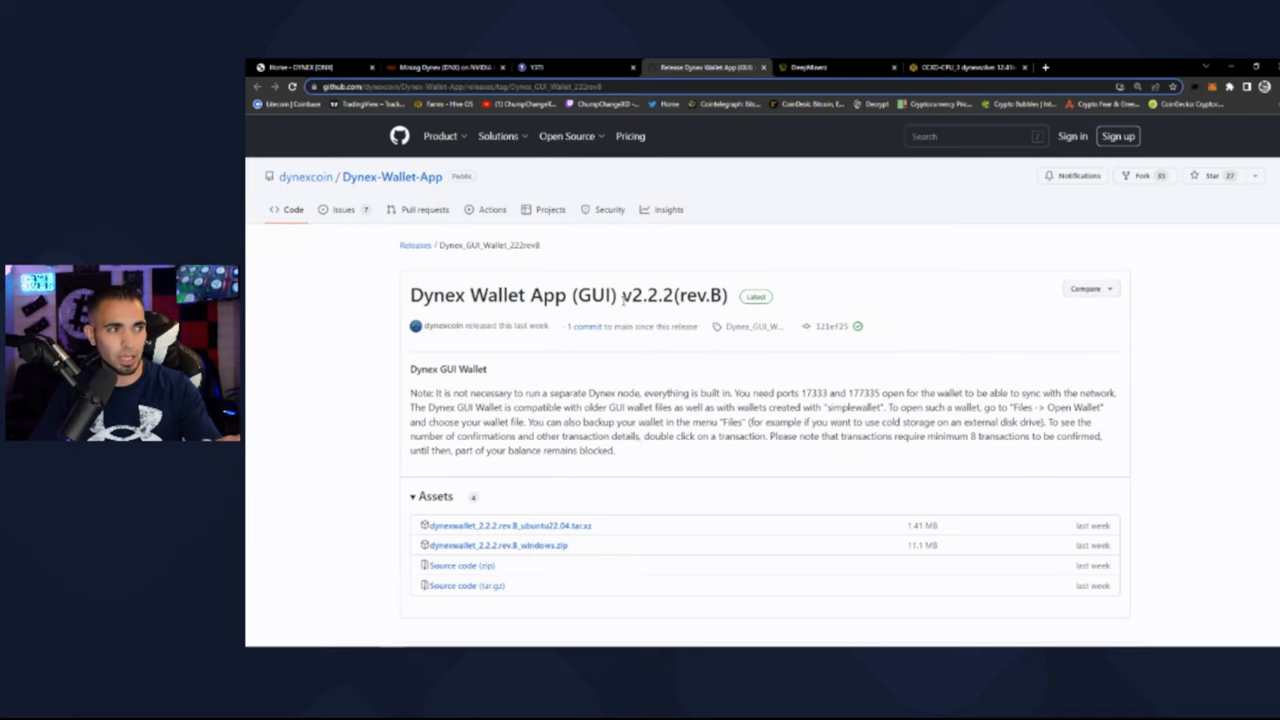
double_click(644, 296)
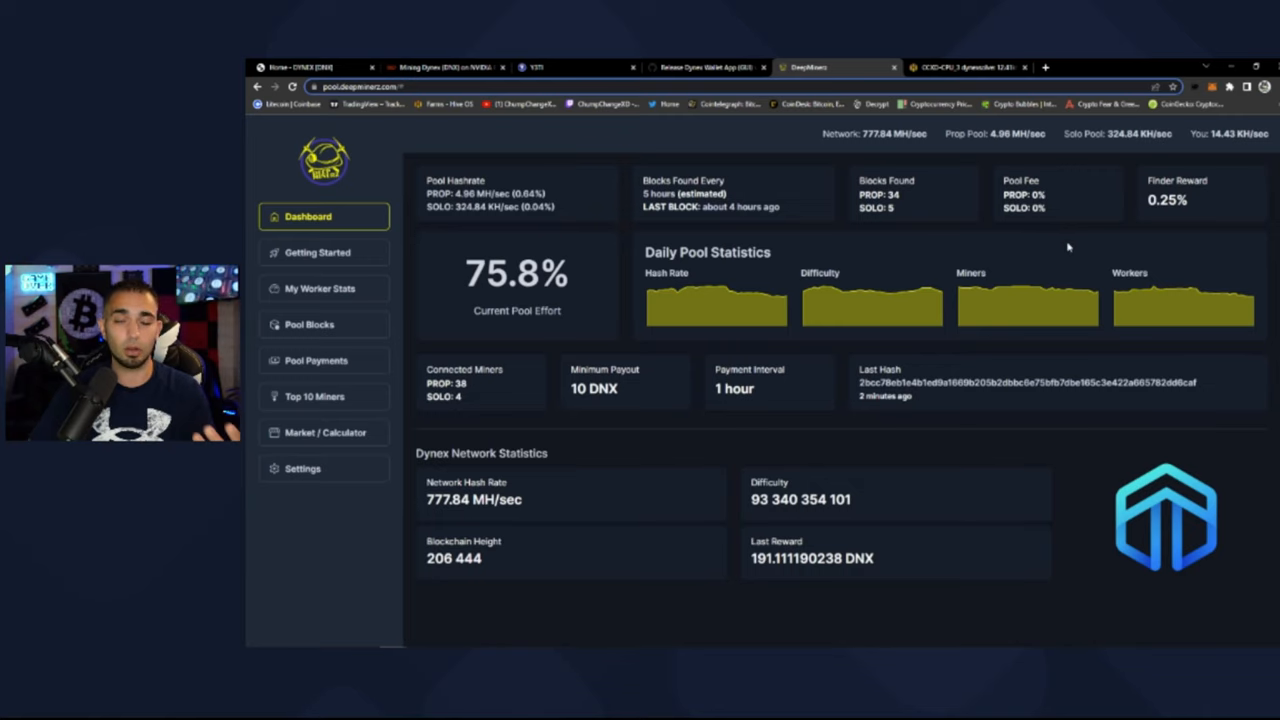
mouse_move(420, 190)
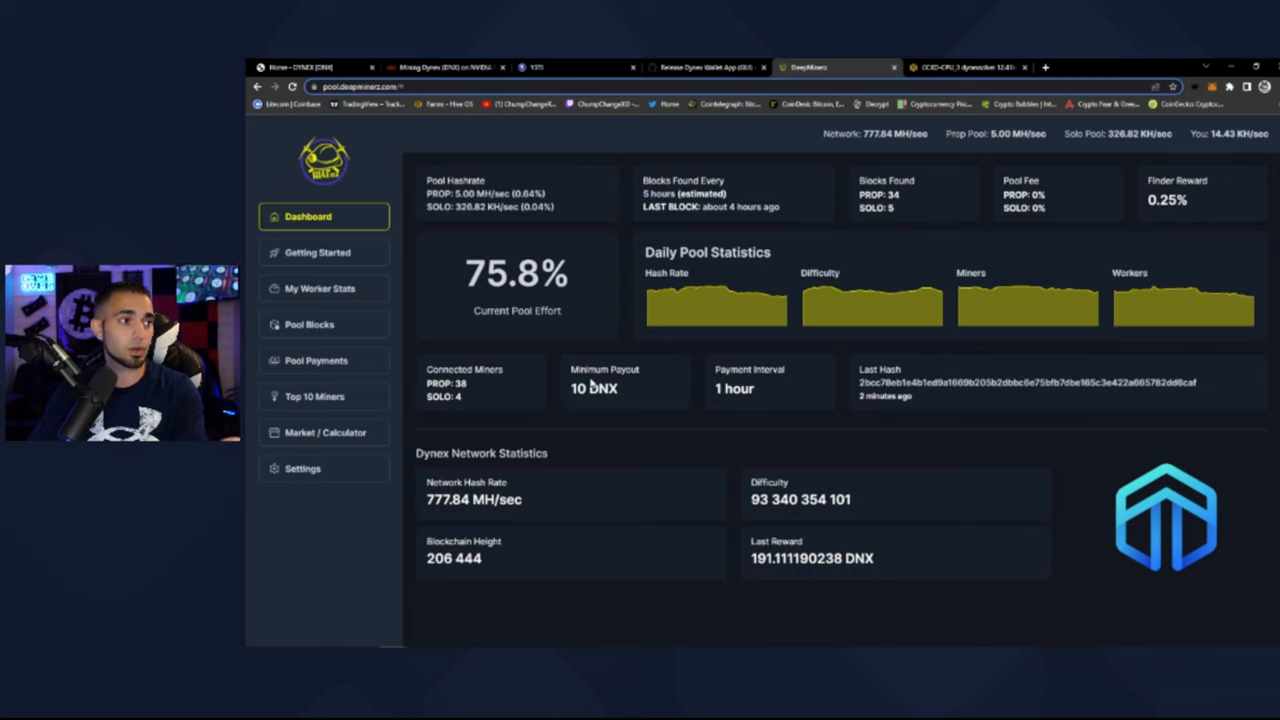
mouse_move(324, 288)
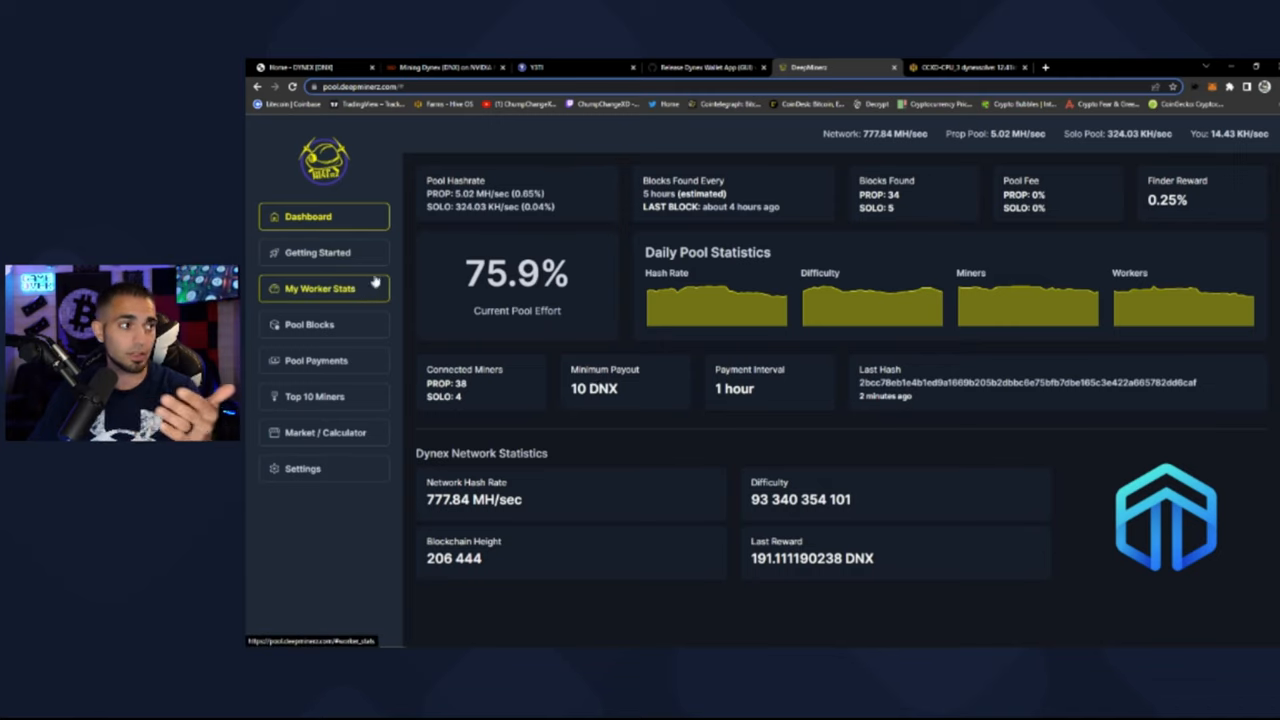
- Show the pool's Getting Started connection details and select the 5555 high-end port
left_click(324, 252)
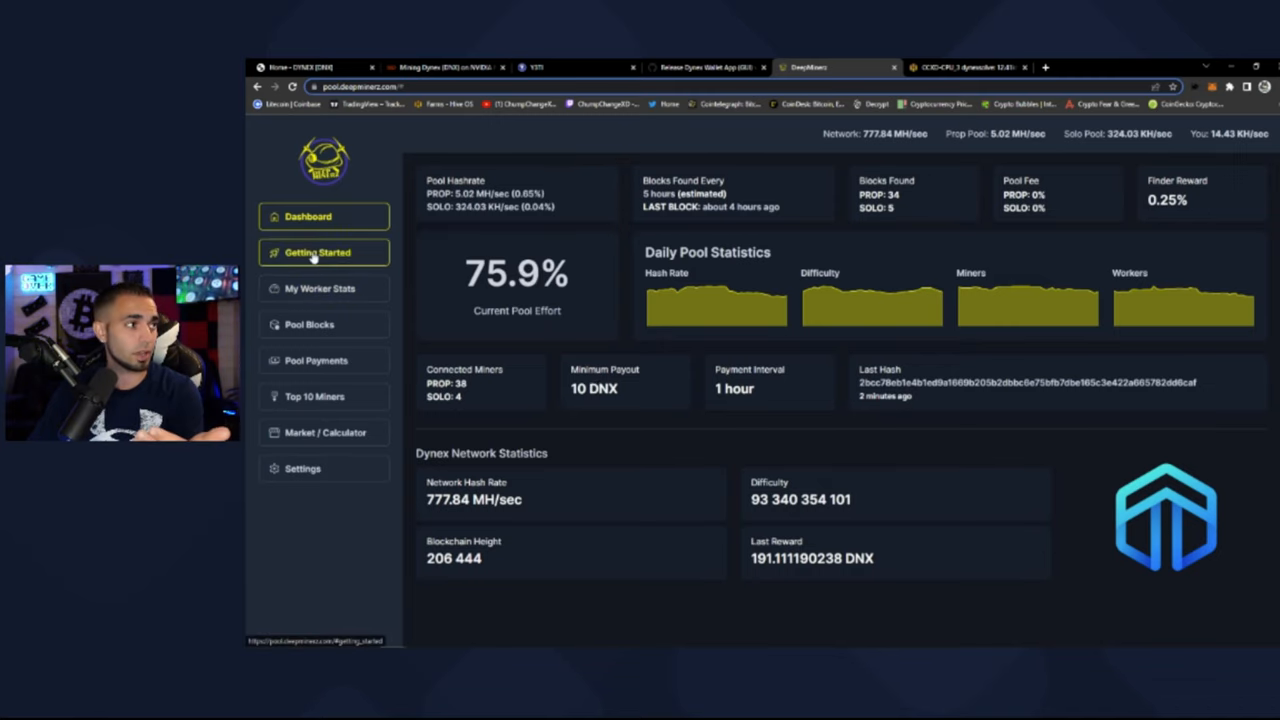
left_click(324, 252)
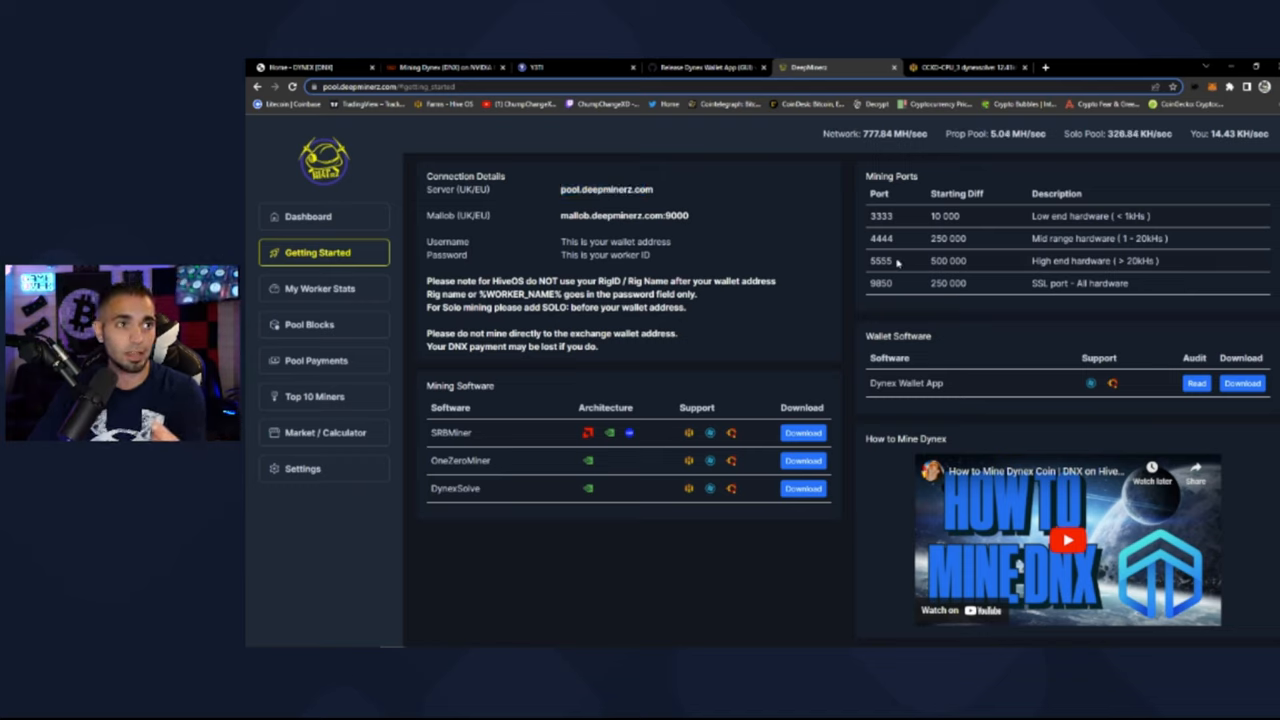
double_click(880, 260)
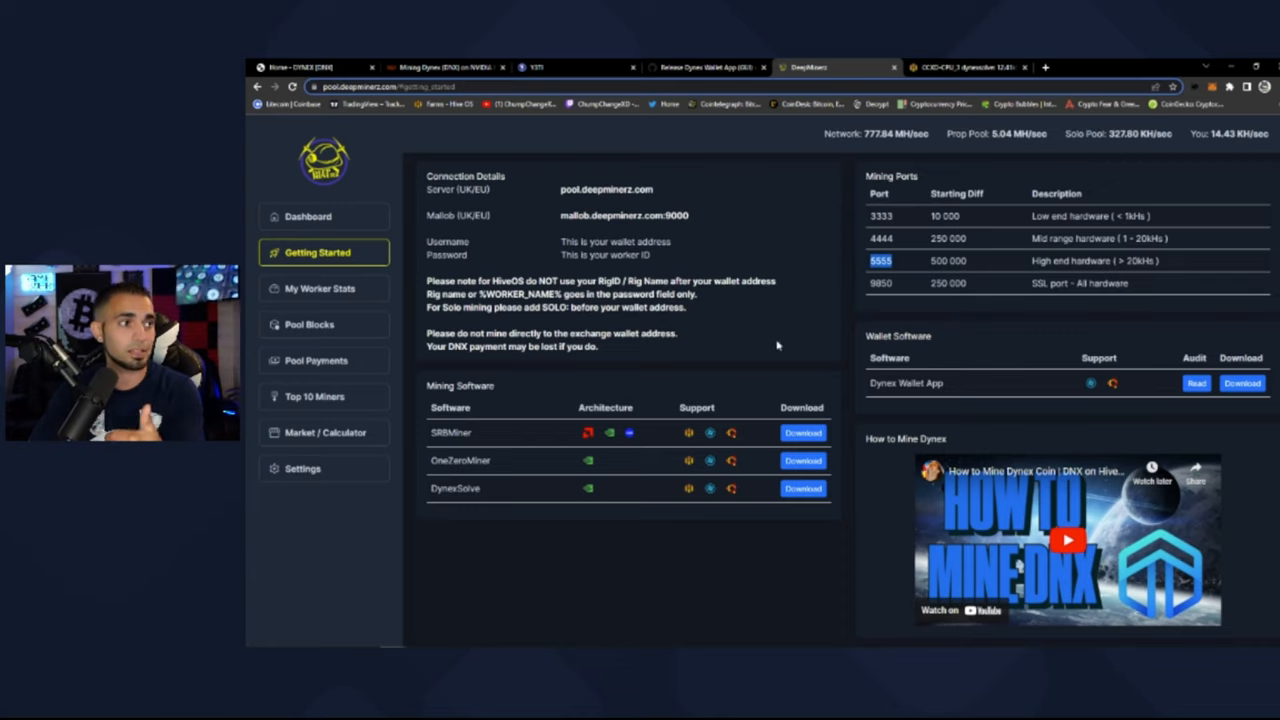
mouse_move(840, 404)
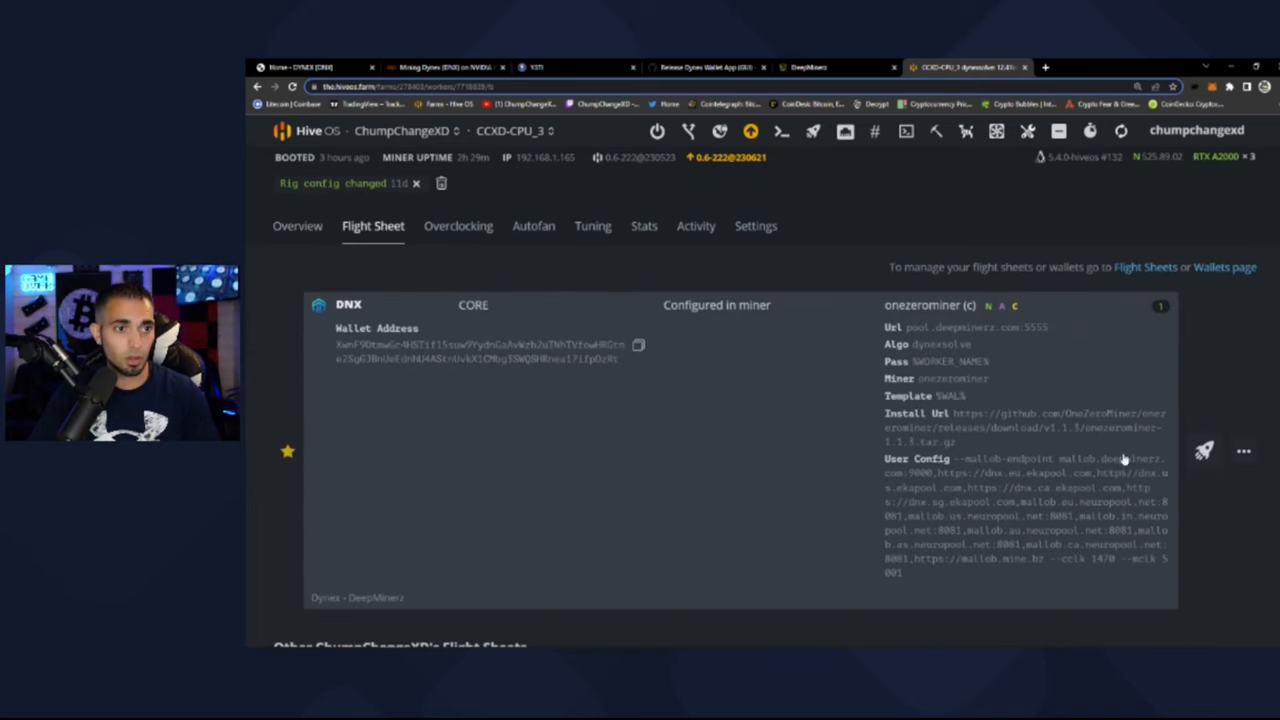
mouse_move(996, 380)
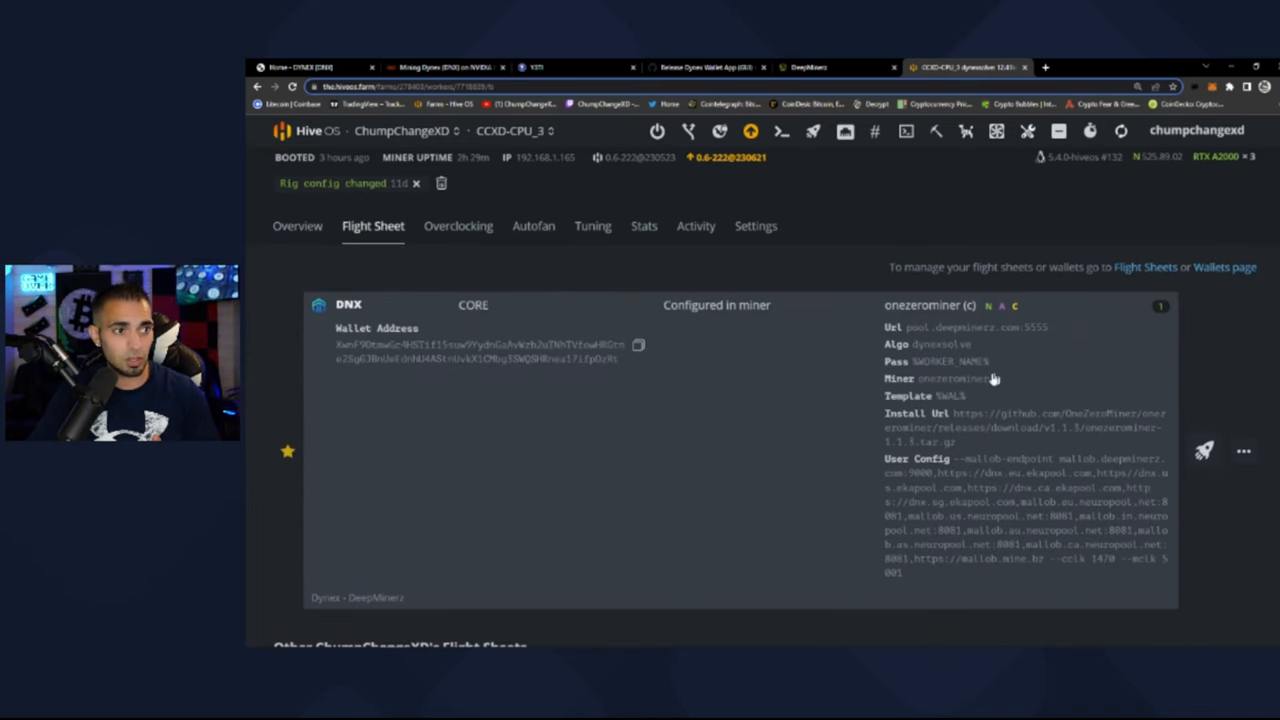
mouse_move(998, 340)
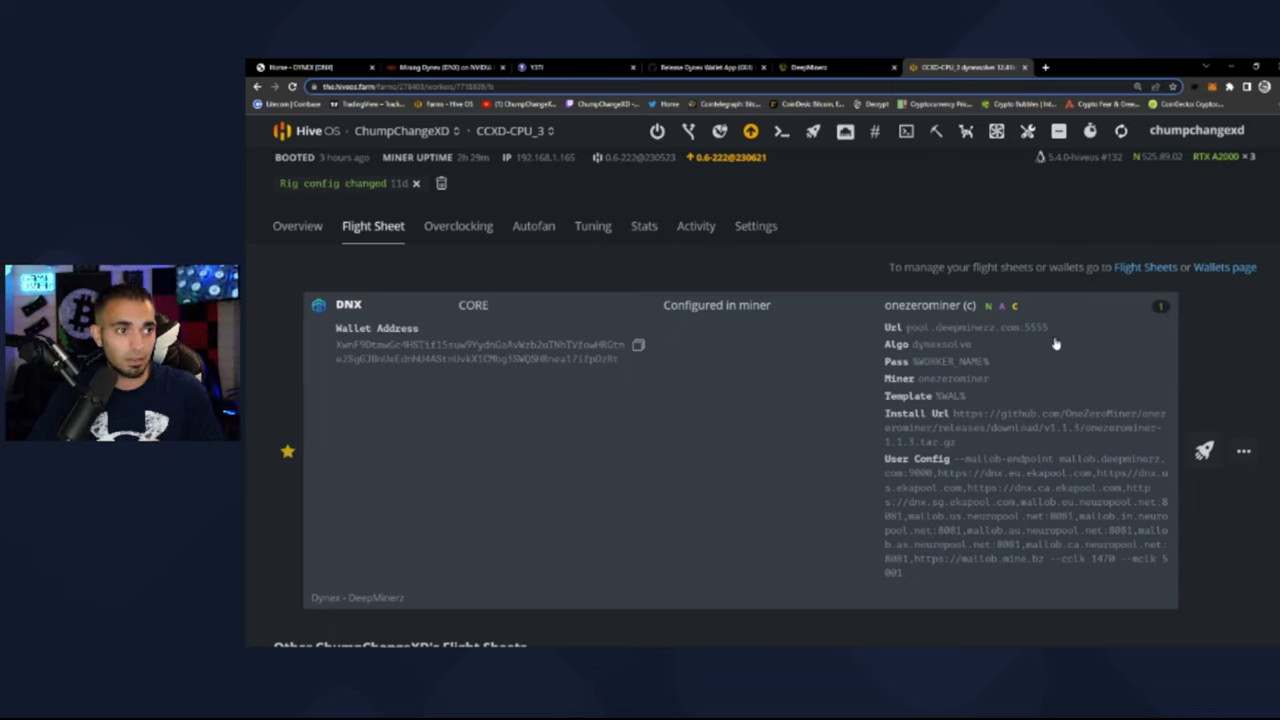
mouse_move(900, 362)
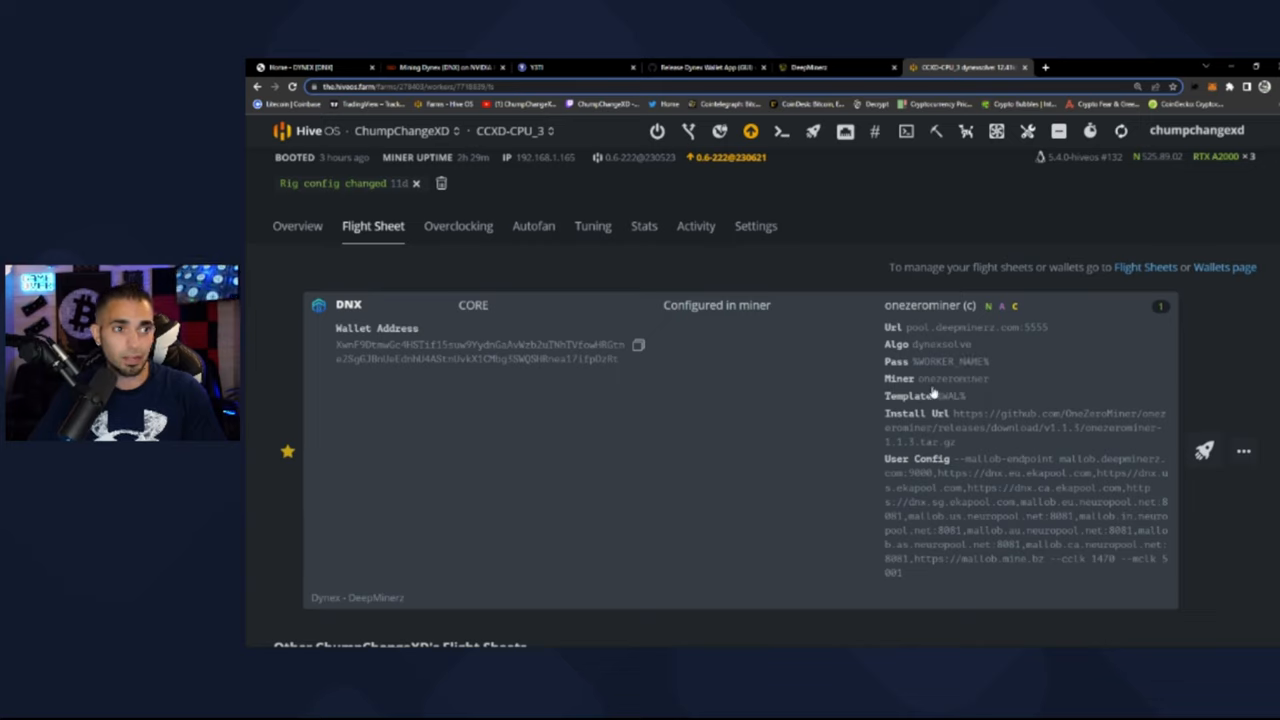
mouse_move(940, 424)
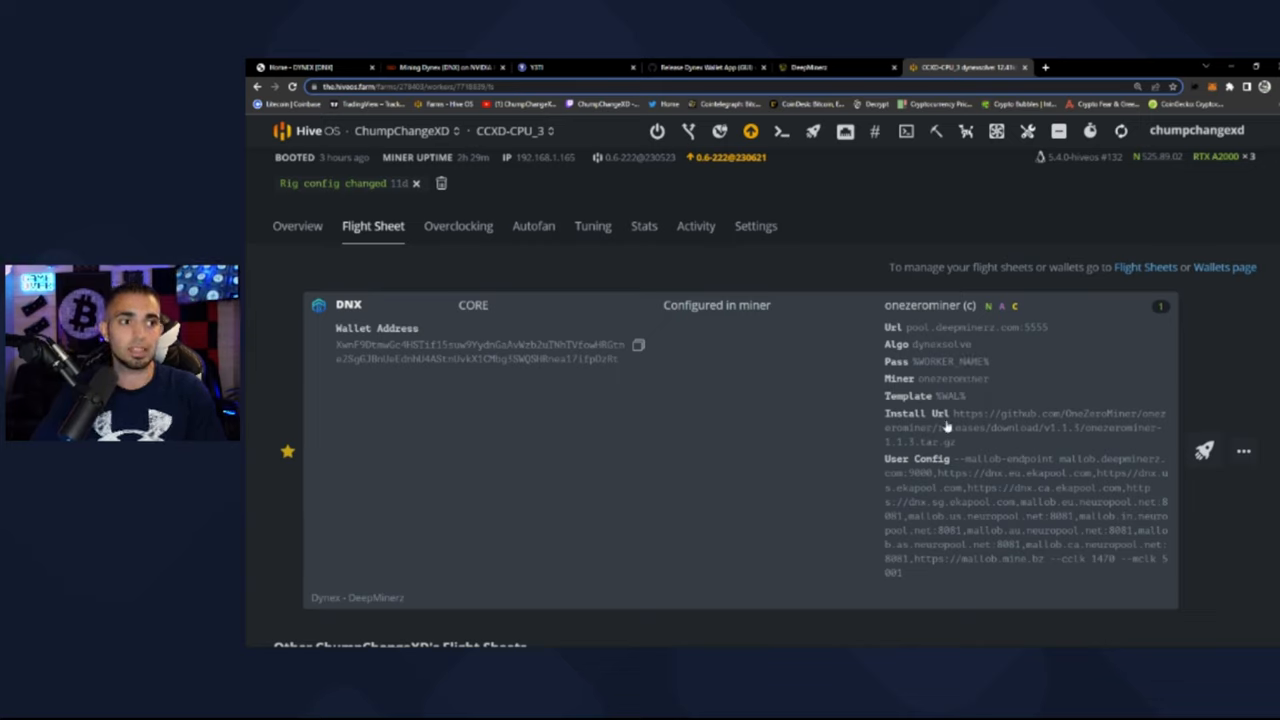
mouse_move(1016, 464)
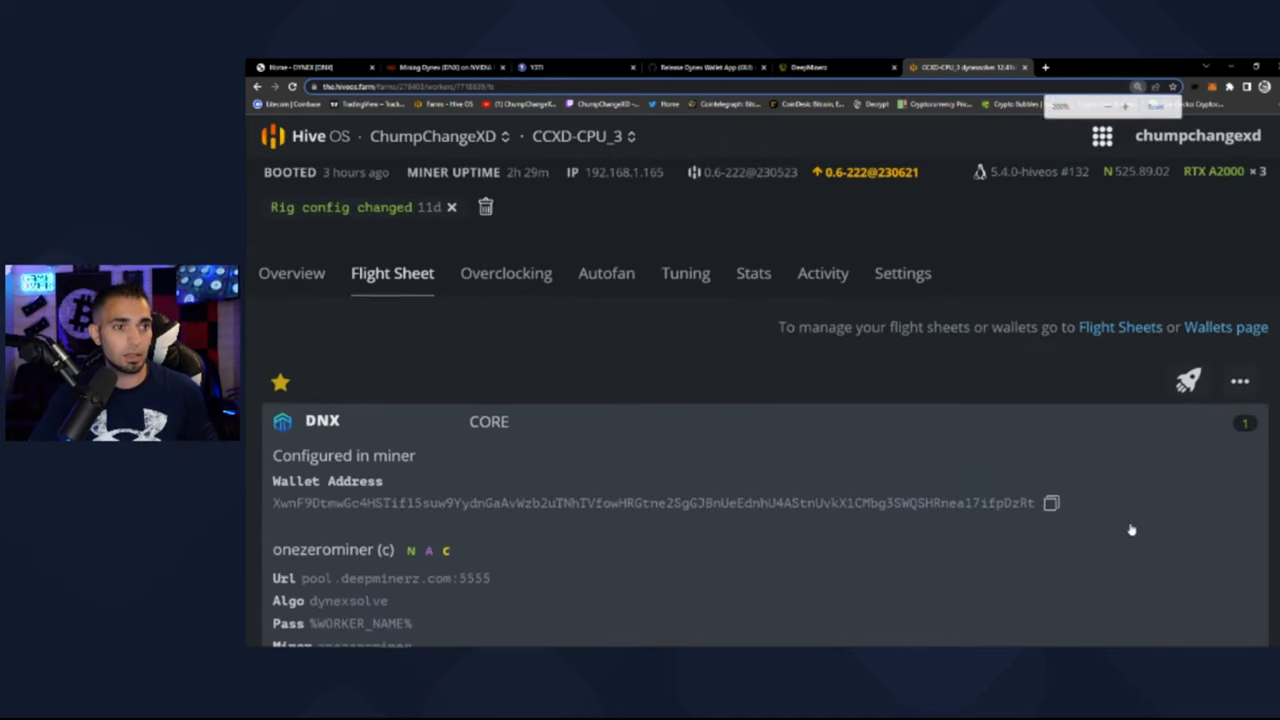
- Scroll the flight sheet through the onezerominer install URL and mallob endpoint user config
scroll("down", 3)
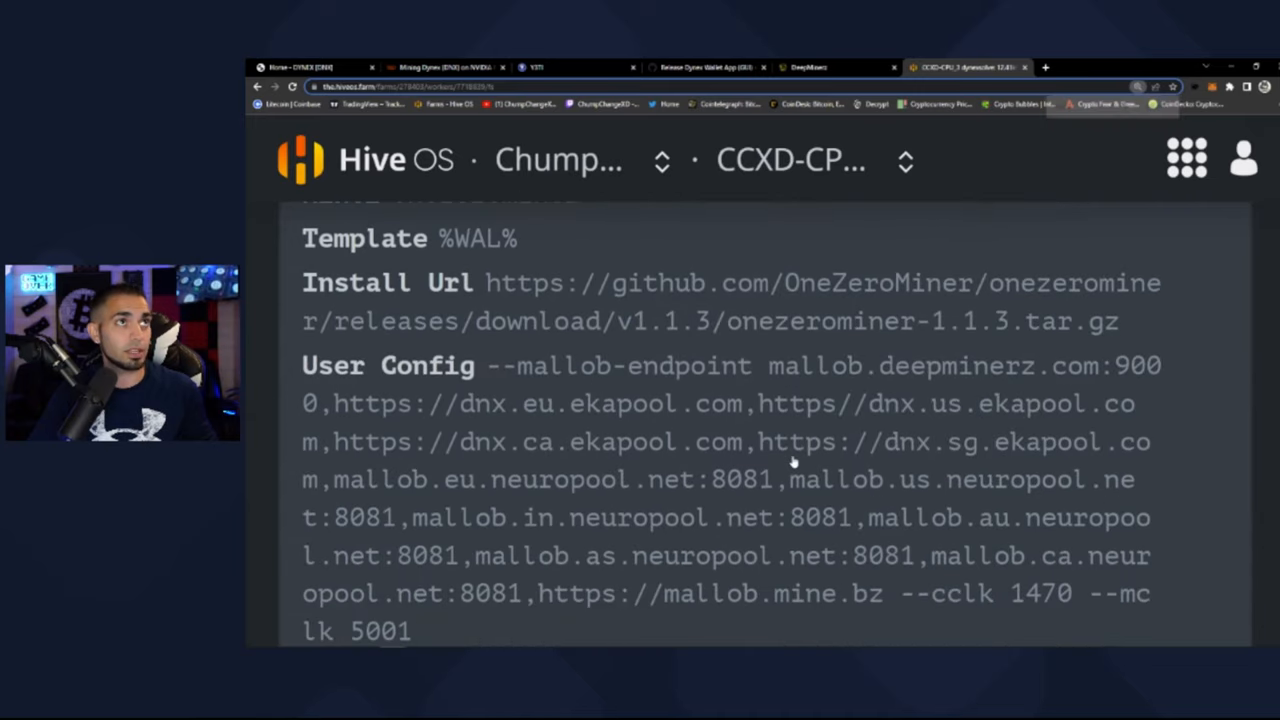
scroll("down", 3)
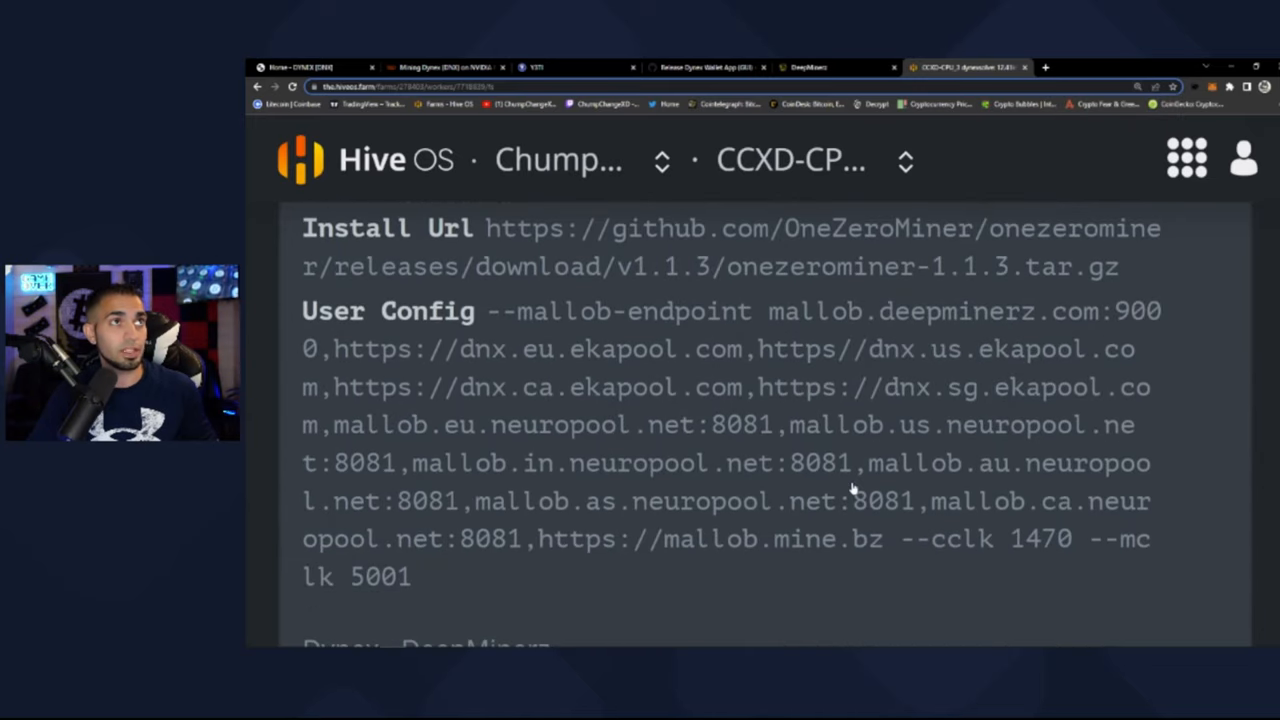
mouse_move(1210, 558)
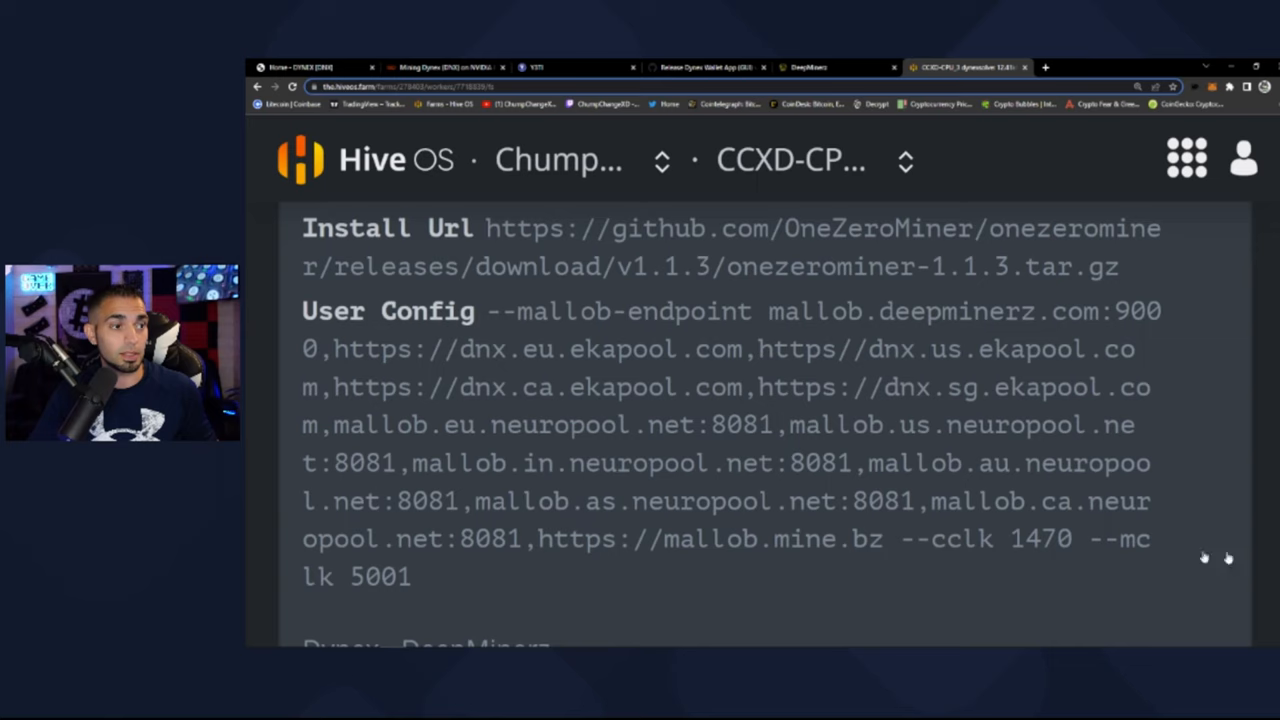
mouse_move(820, 464)
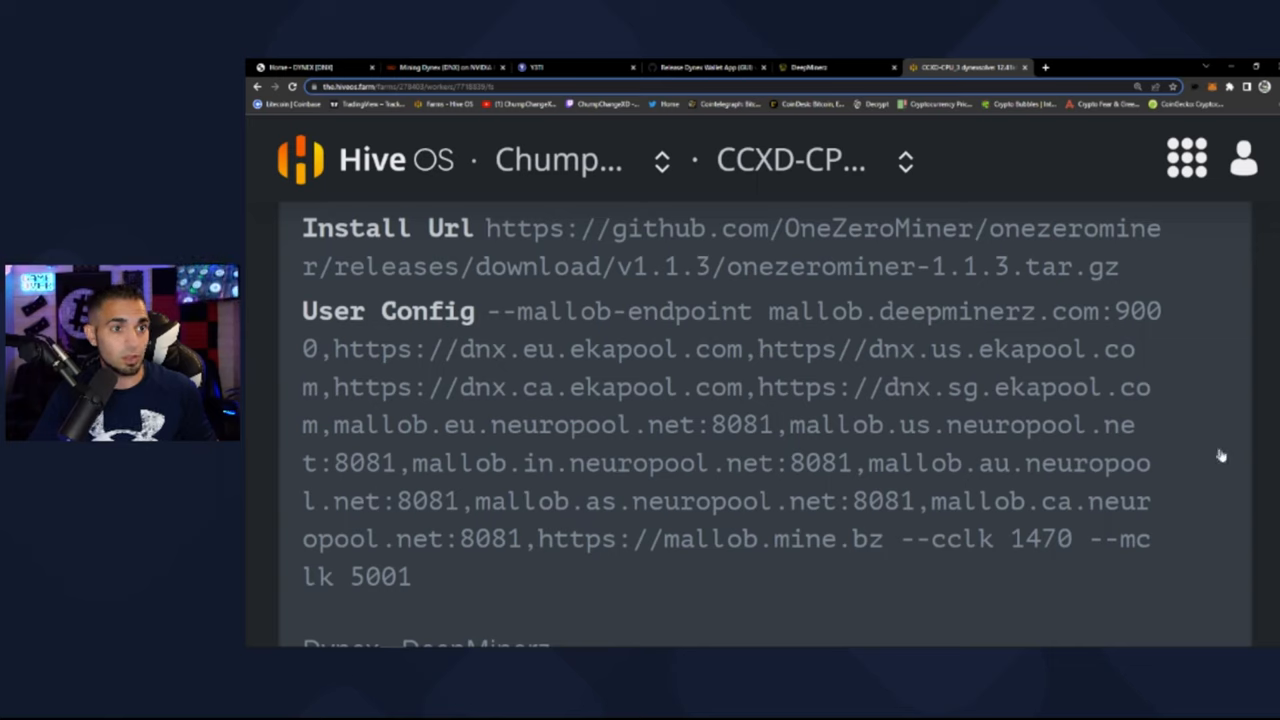
mouse_move(758, 612)
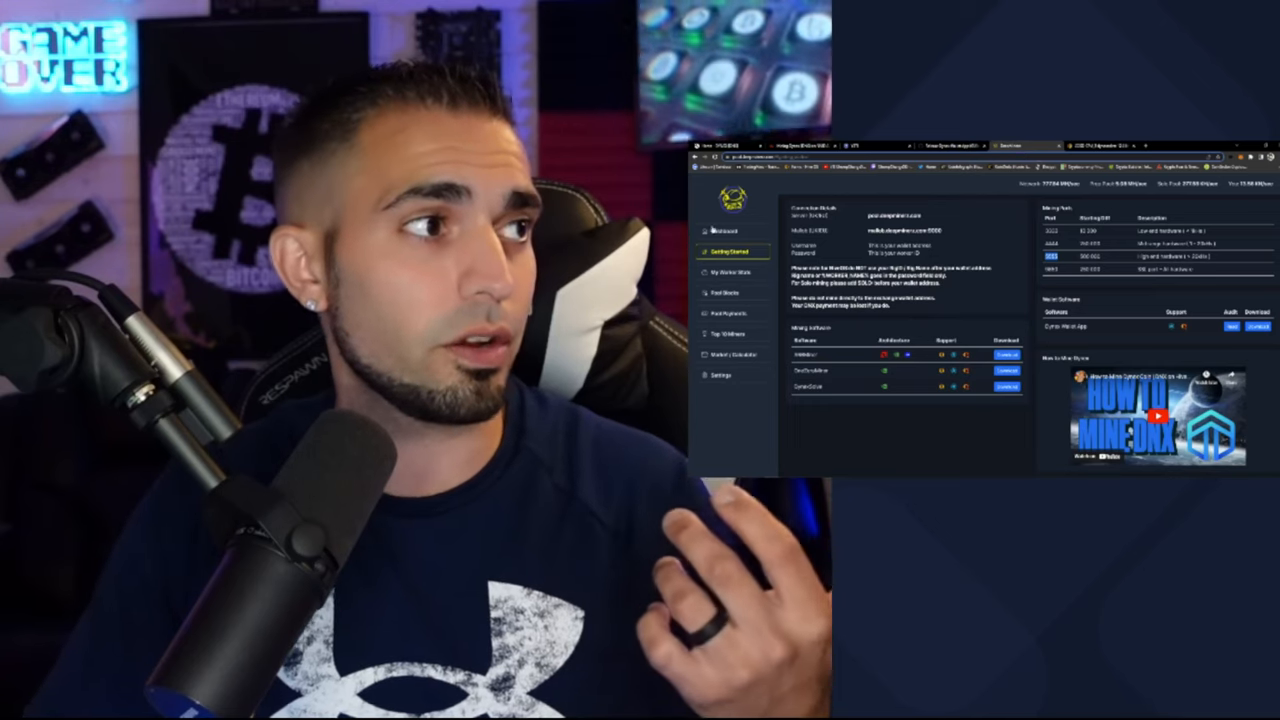
- Back on the Y3TI site, show the searchable list of audited projects
left_click(728, 228)
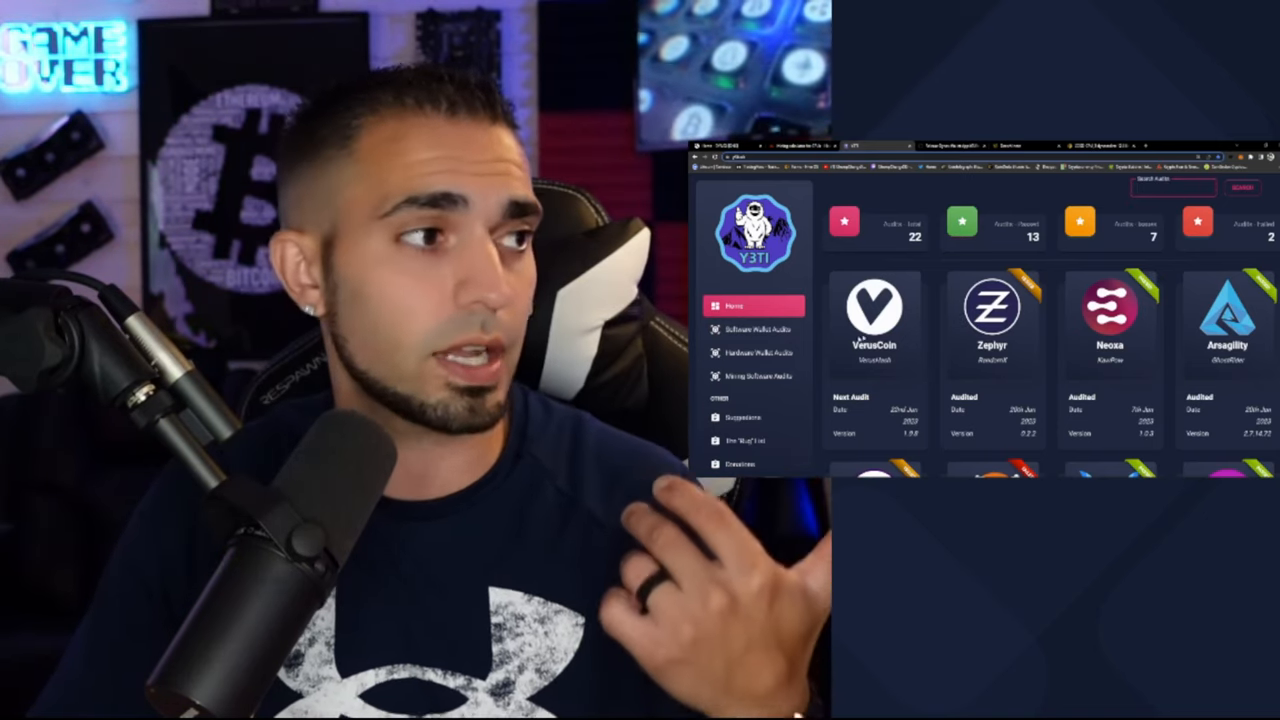
left_click(744, 418)
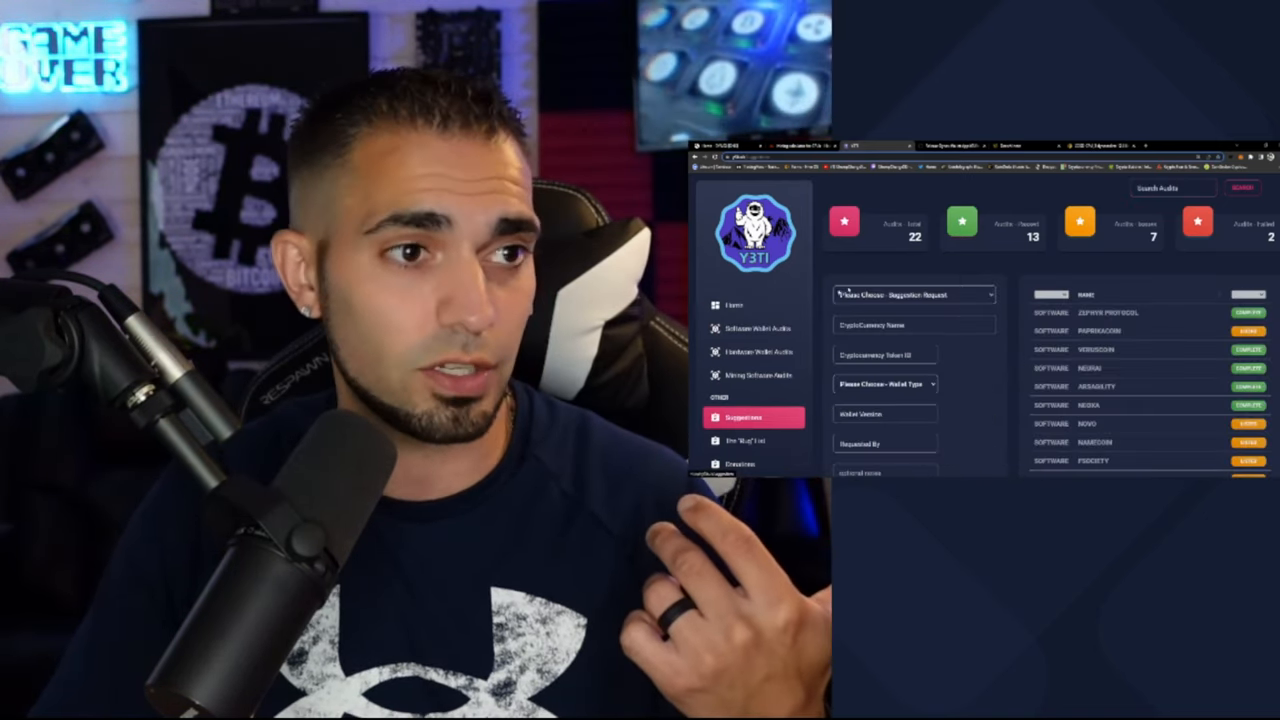